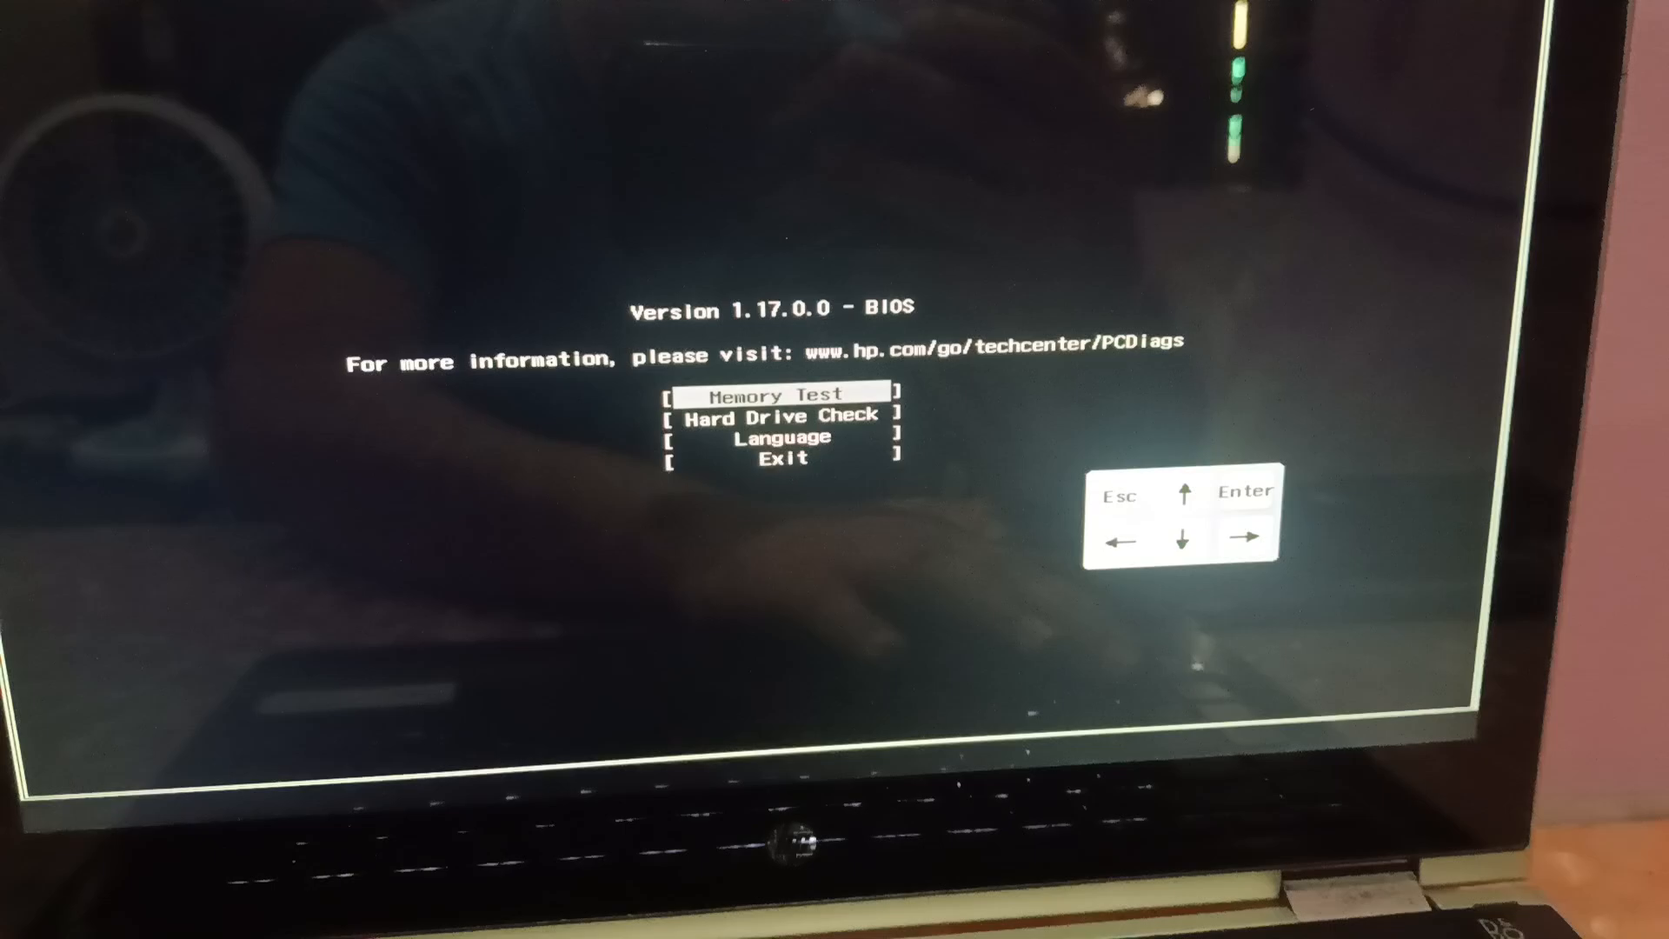
# - Run the Hard Drive Check until SMART Check passes, then cancel the short DST back to the main menu
pyautogui.press('down')
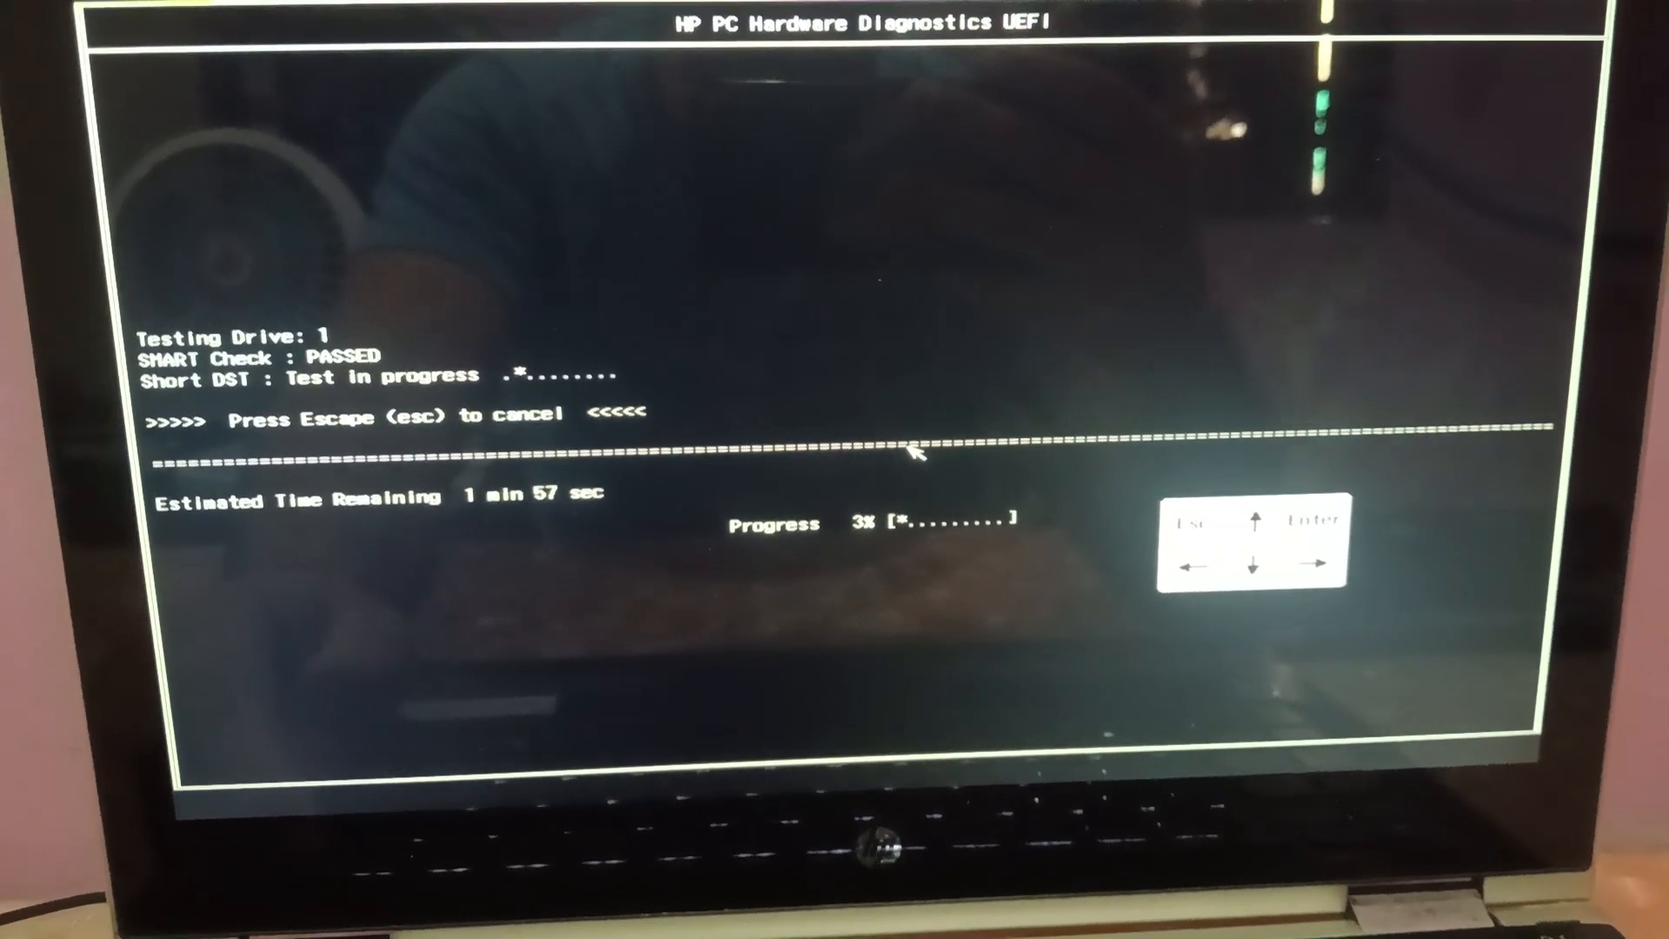
pyautogui.press('Escape')
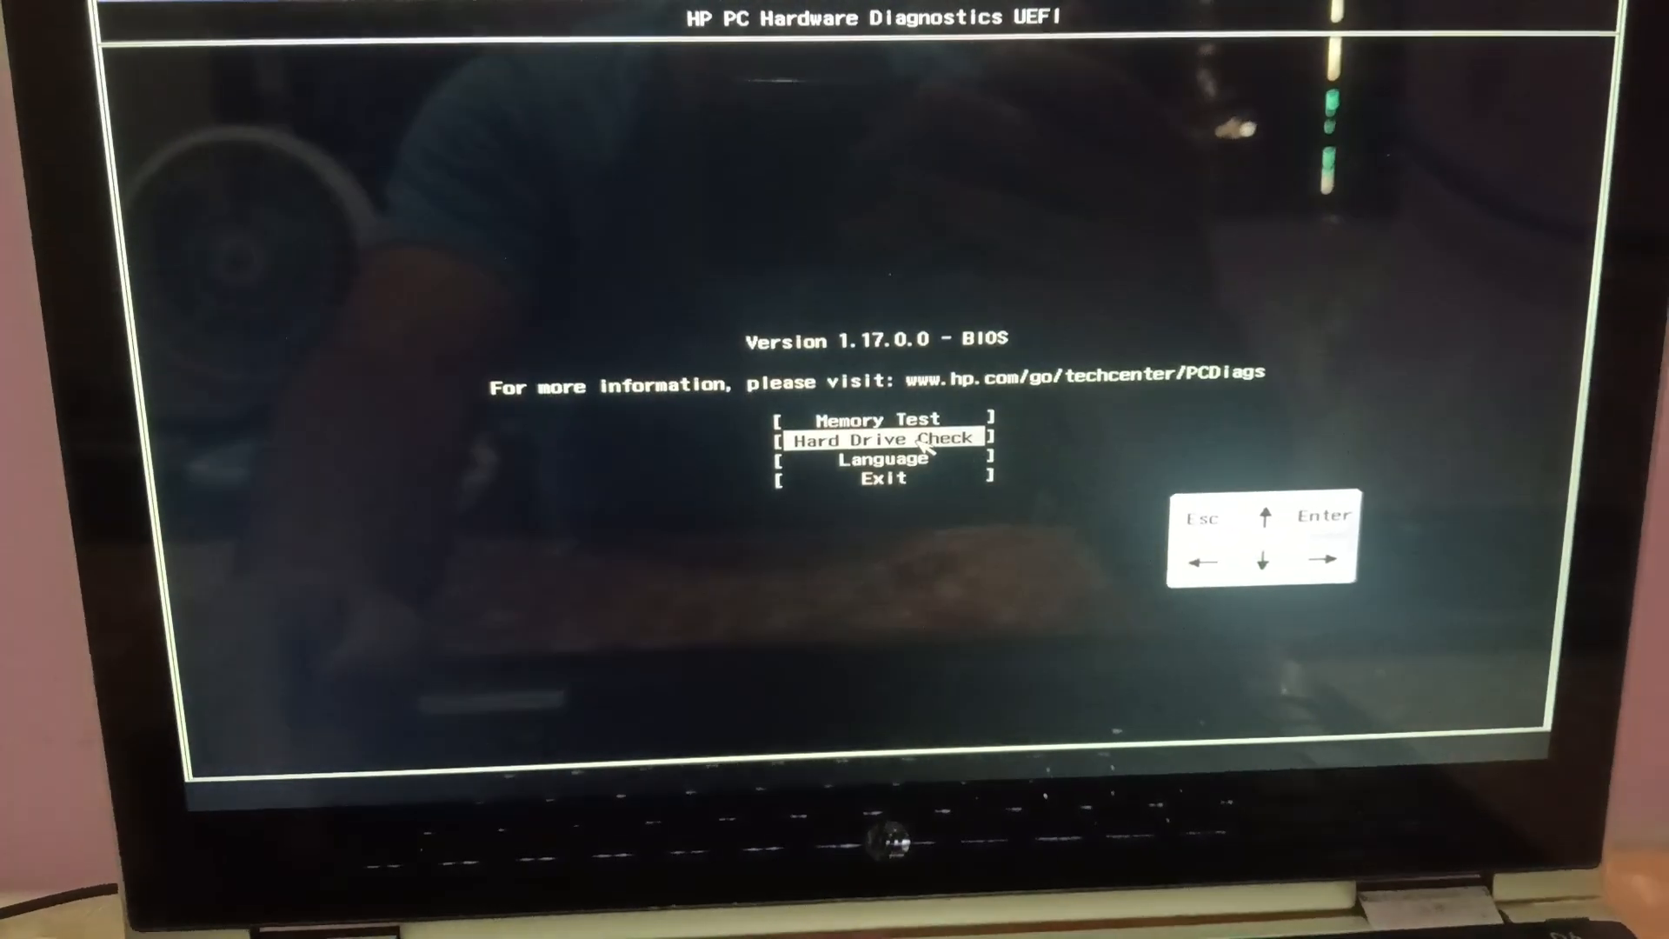